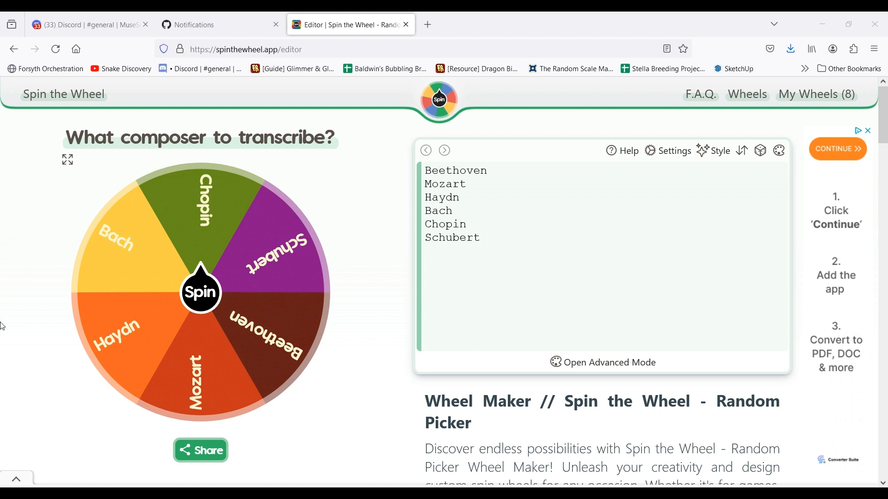
{"action": "mouse_move", "coordinate": [104, 368]}
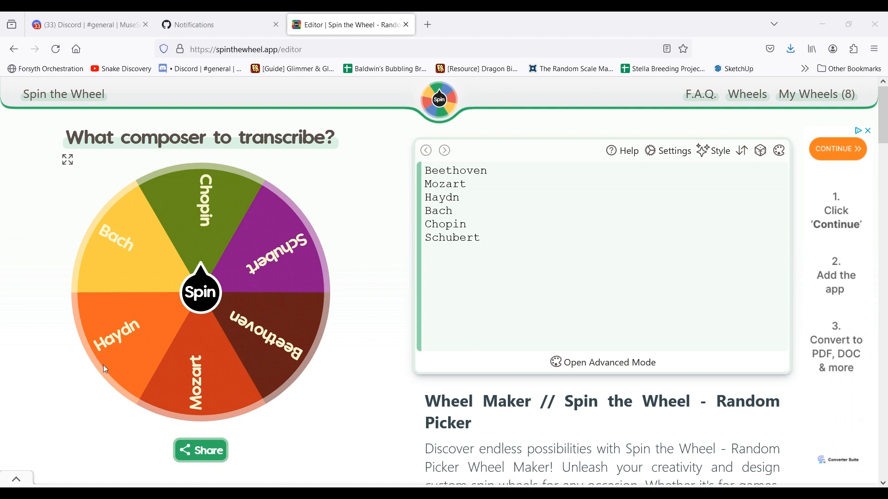
{"action": "mouse_move", "coordinate": [47, 252]}
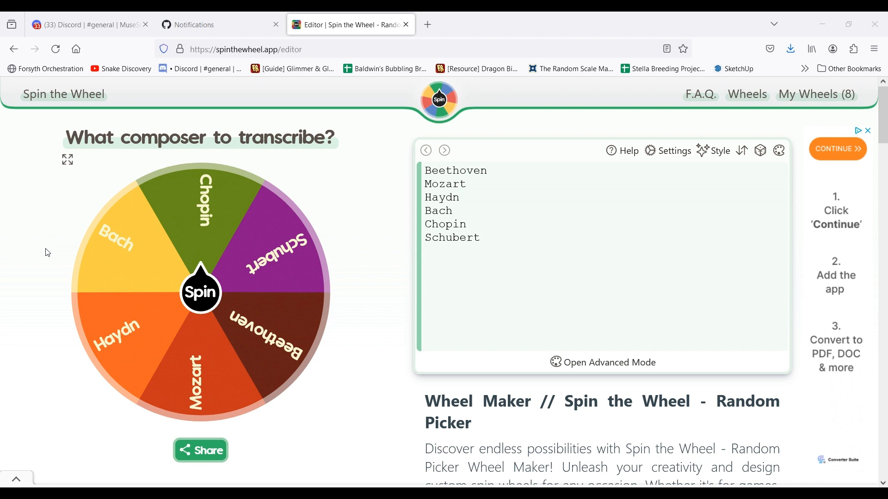
{"action": "mouse_move", "coordinate": [347, 203]}
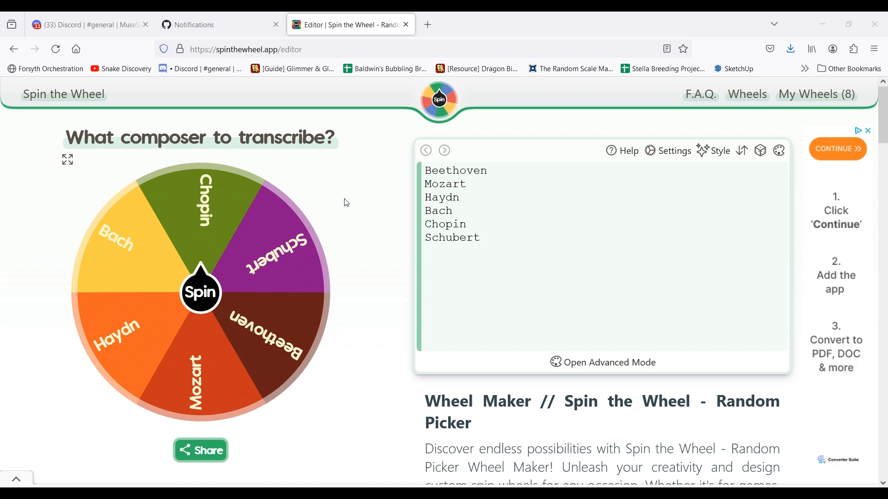
{"action": "mouse_move", "coordinate": [359, 184]}
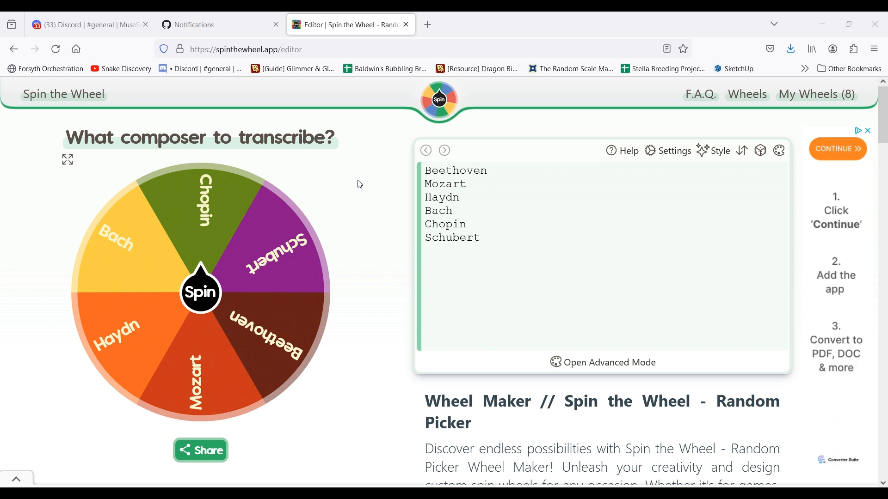
{"action": "mouse_move", "coordinate": [333, 174]}
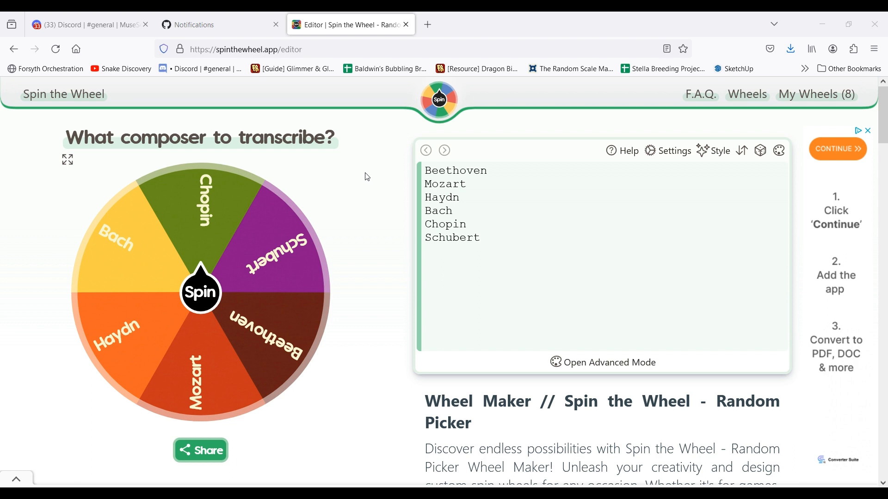
{"action": "mouse_move", "coordinate": [121, 113]}
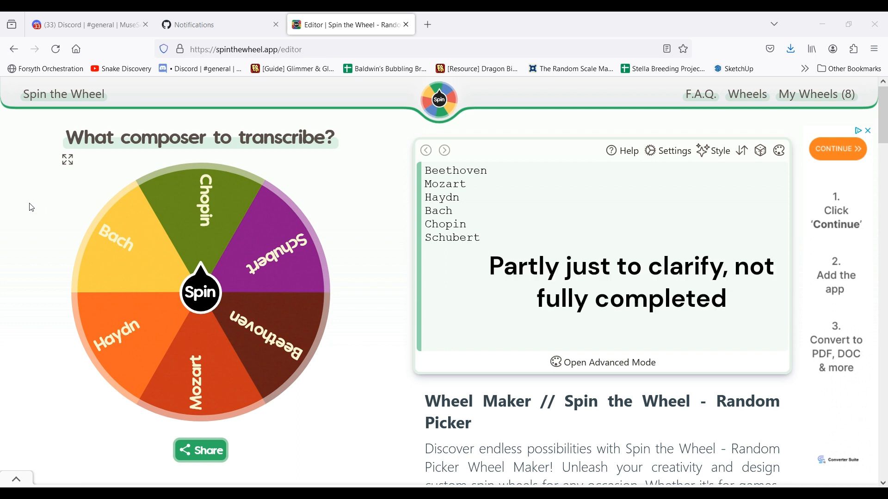
{"action": "mouse_move", "coordinate": [382, 239]}
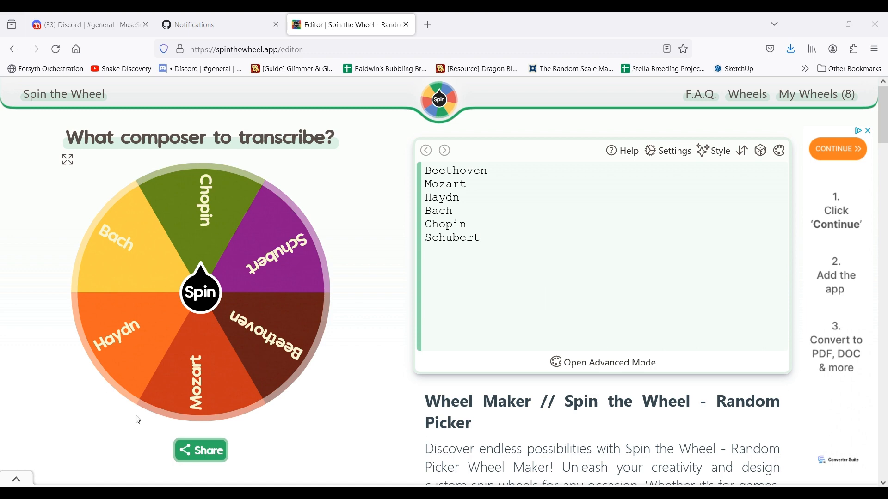
Spin the composer wheel, landing on Bach
{"action": "left_click", "coordinate": [200, 291]}
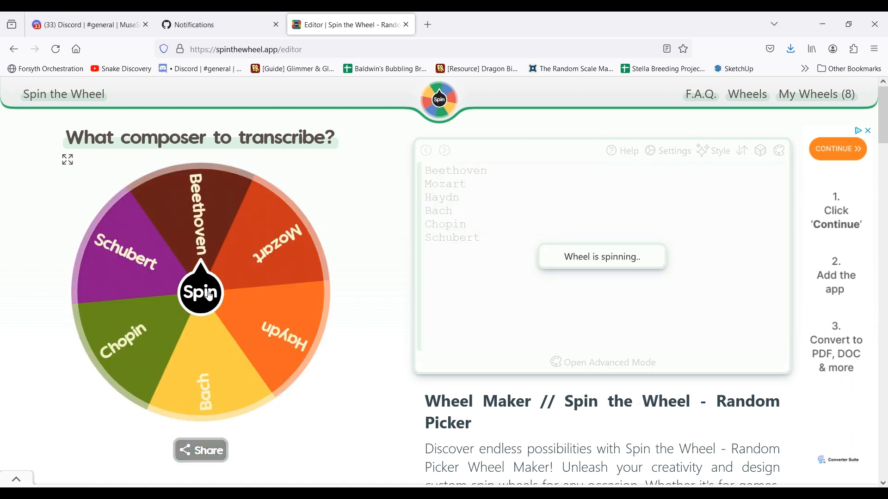
{"action": "left_click", "coordinate": [200, 292]}
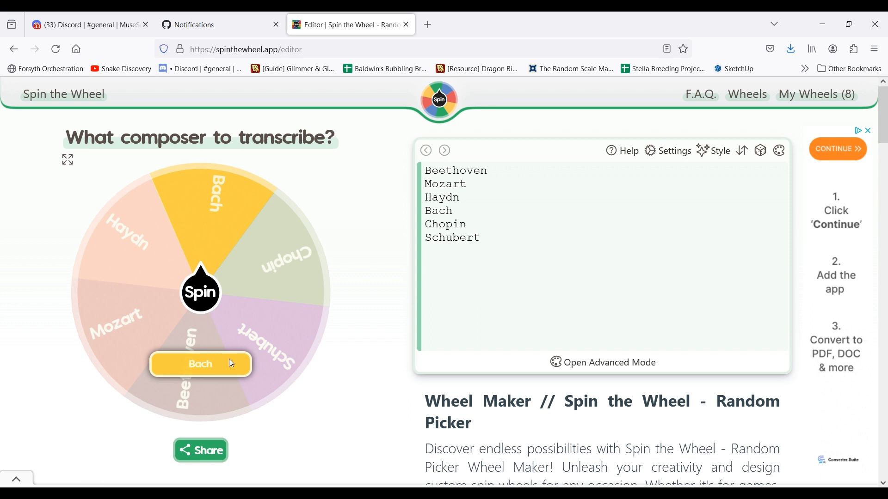
{"action": "mouse_move", "coordinate": [196, 358]}
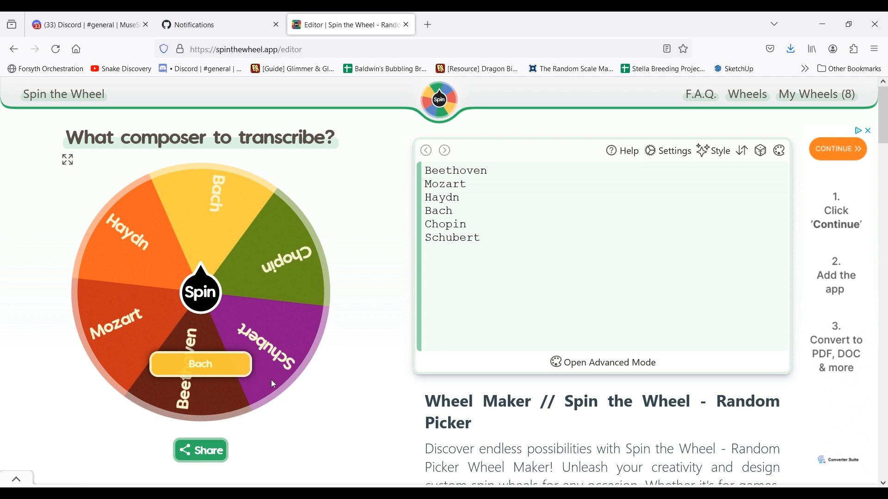
{"action": "mouse_move", "coordinate": [379, 318]}
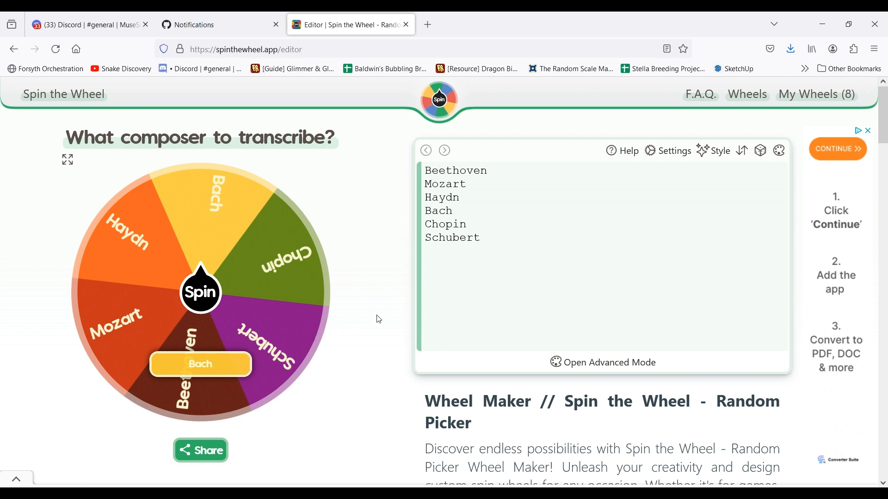
{"action": "mouse_move", "coordinate": [393, 320]}
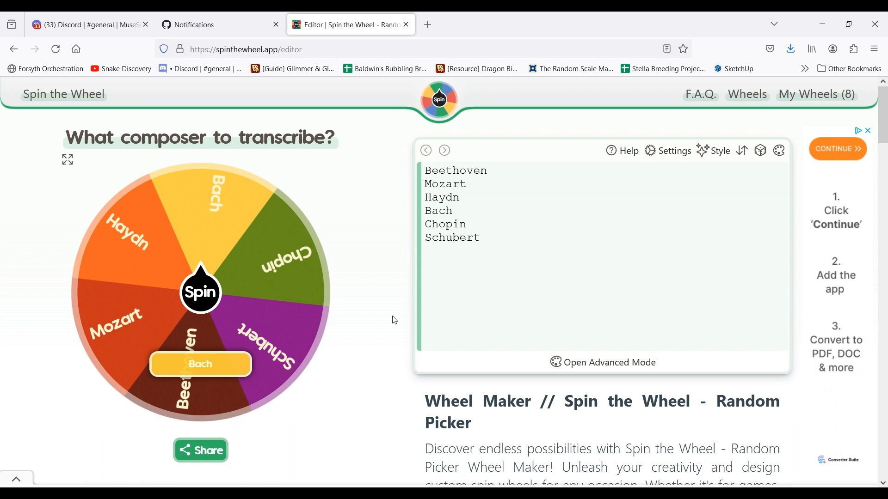
{"action": "mouse_move", "coordinate": [800, 104]}
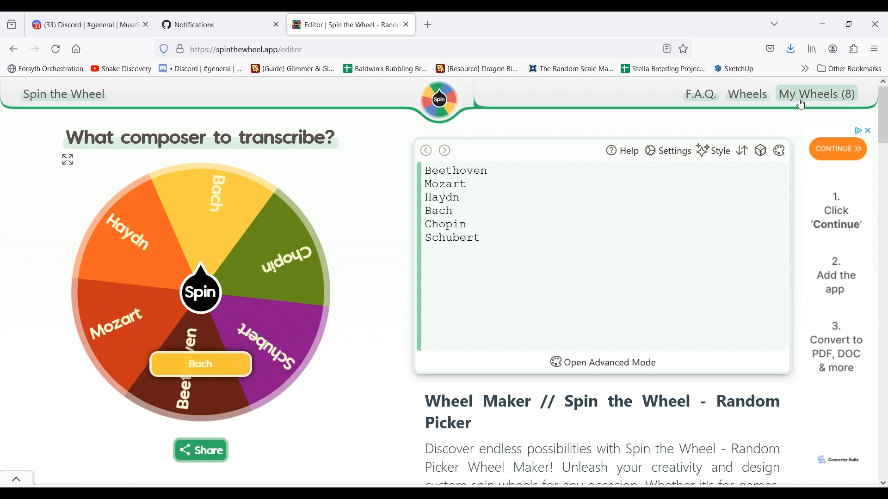
Load the saved 'What genre?' wheel from My Wheels
{"action": "left_click", "coordinate": [816, 94]}
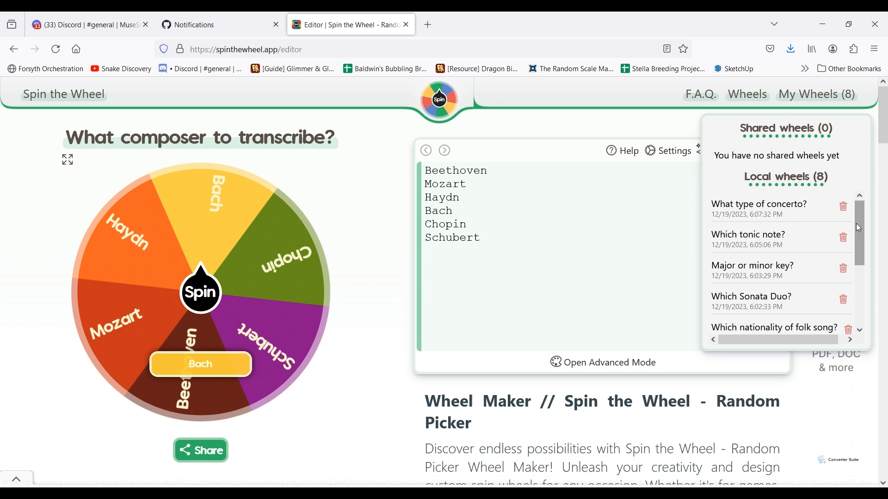
{"action": "scroll", "scroll_direction": "down", "scroll_amount": 3}
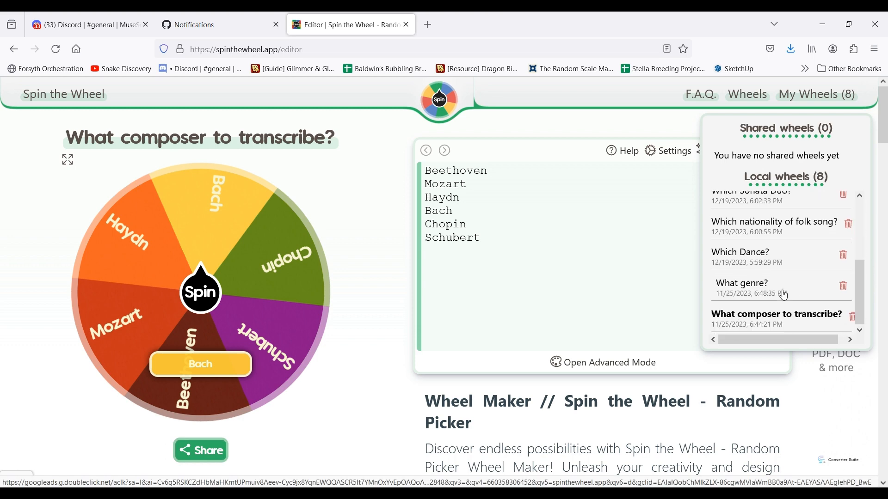
{"action": "mouse_move", "coordinate": [747, 286]}
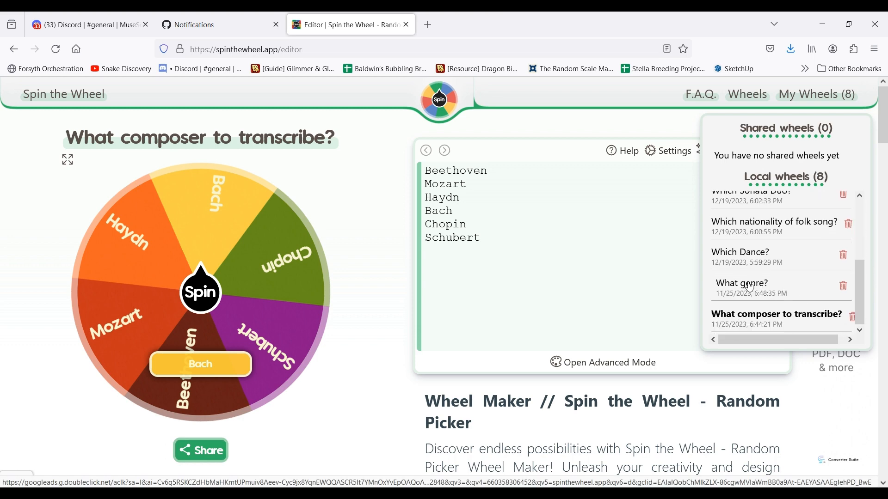
{"action": "left_click", "coordinate": [741, 283]}
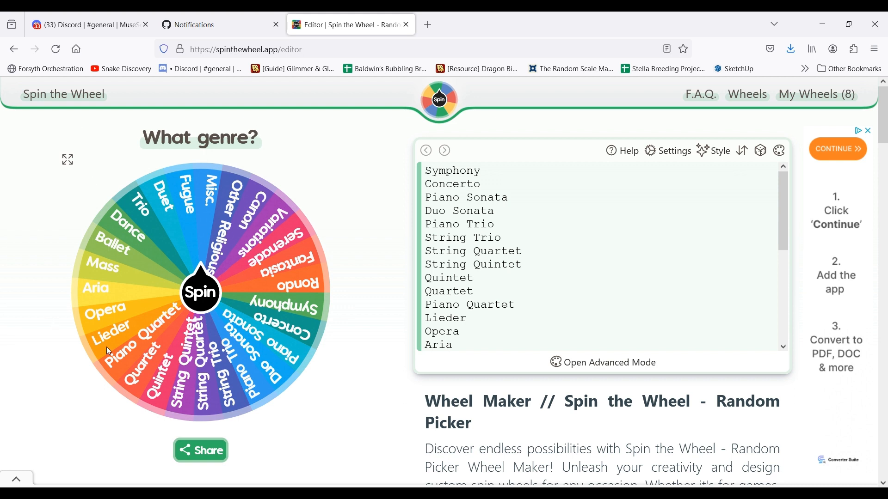
{"action": "mouse_move", "coordinate": [45, 312]}
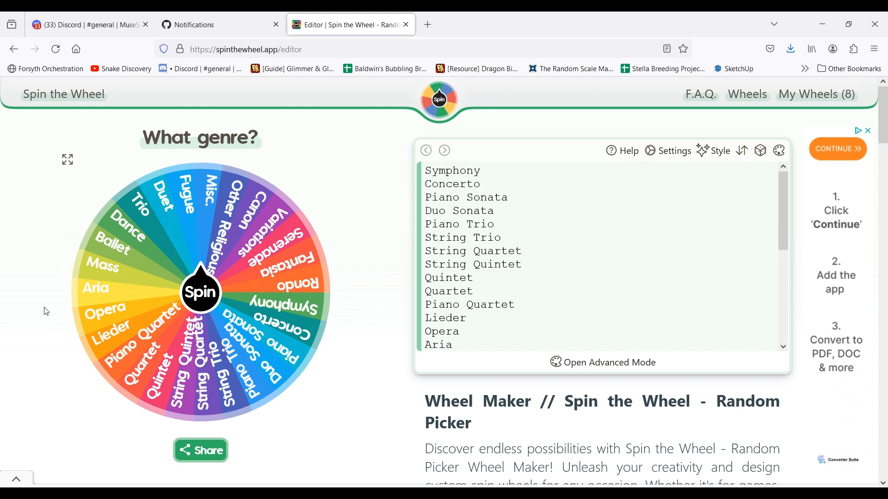
{"action": "mouse_move", "coordinate": [84, 337]}
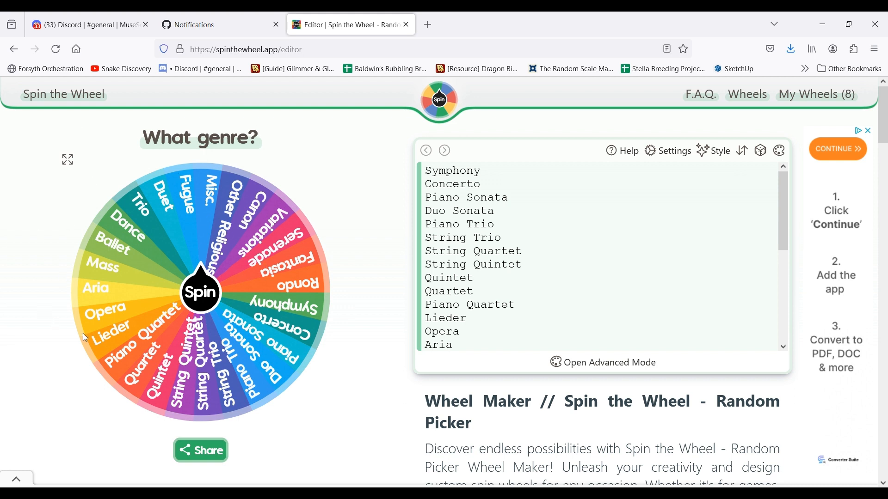
{"action": "mouse_move", "coordinate": [128, 255]}
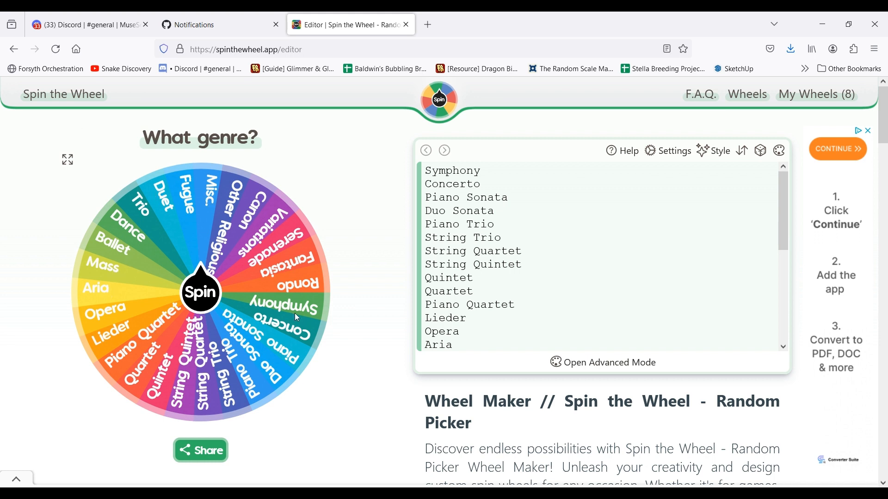
{"action": "mouse_move", "coordinate": [189, 398]}
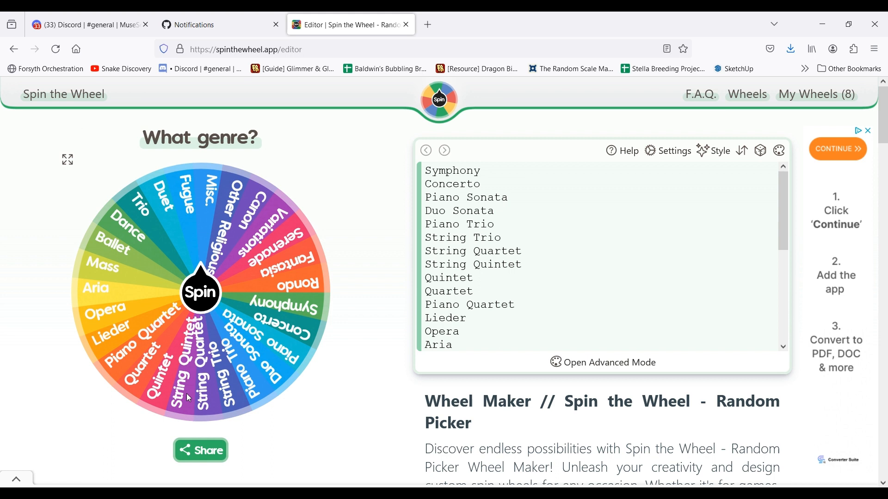
{"action": "mouse_move", "coordinate": [357, 417]}
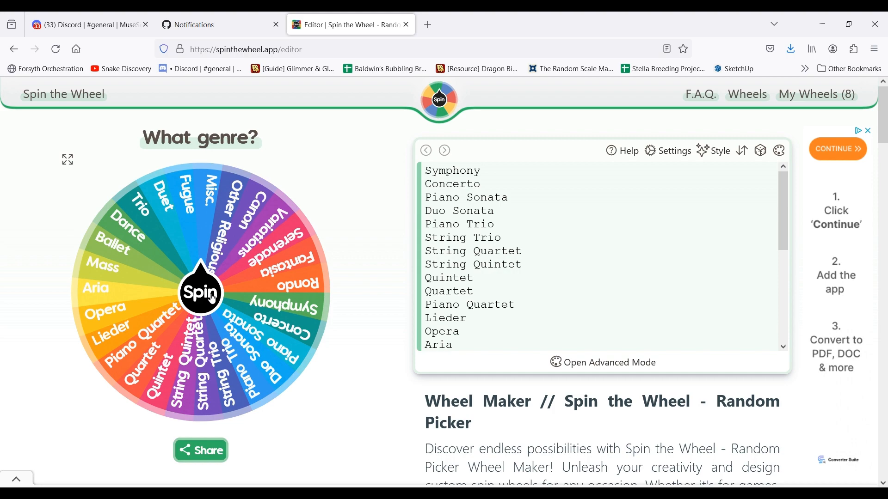
Spin the 'What genre?' wheel, landing on Duo Sonata
{"action": "left_click", "coordinate": [200, 290]}
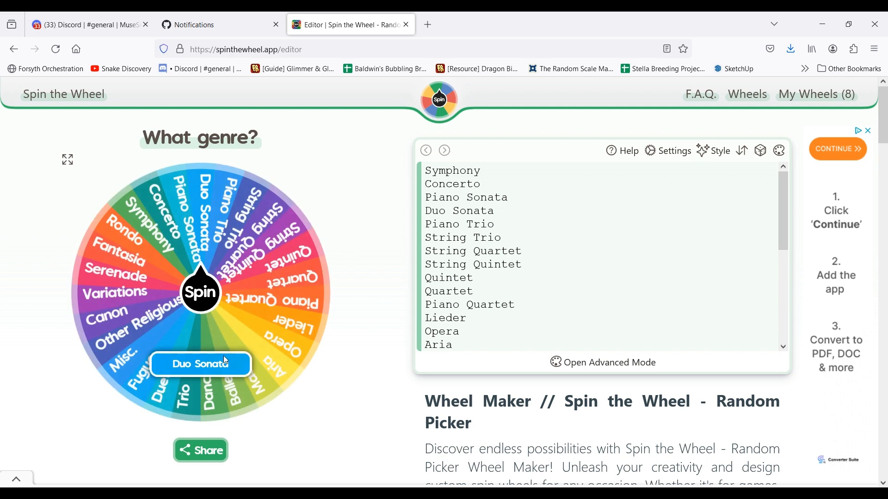
{"action": "mouse_move", "coordinate": [333, 371]}
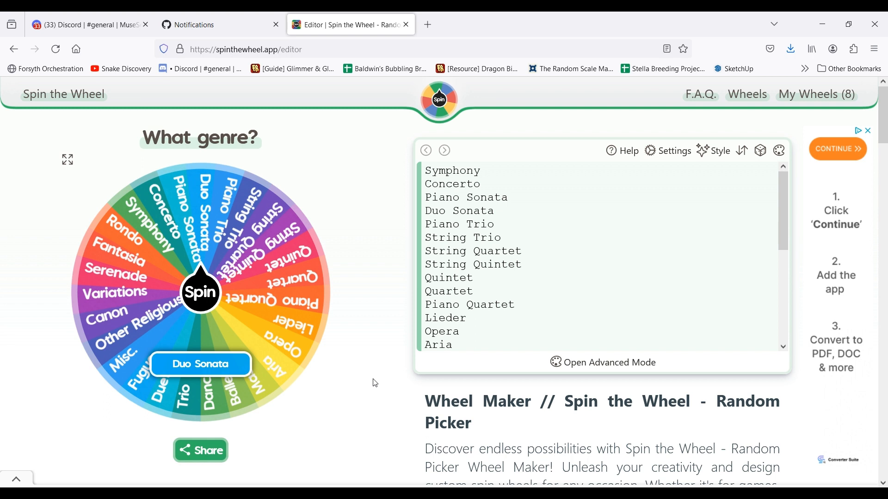
{"action": "mouse_move", "coordinate": [378, 379]}
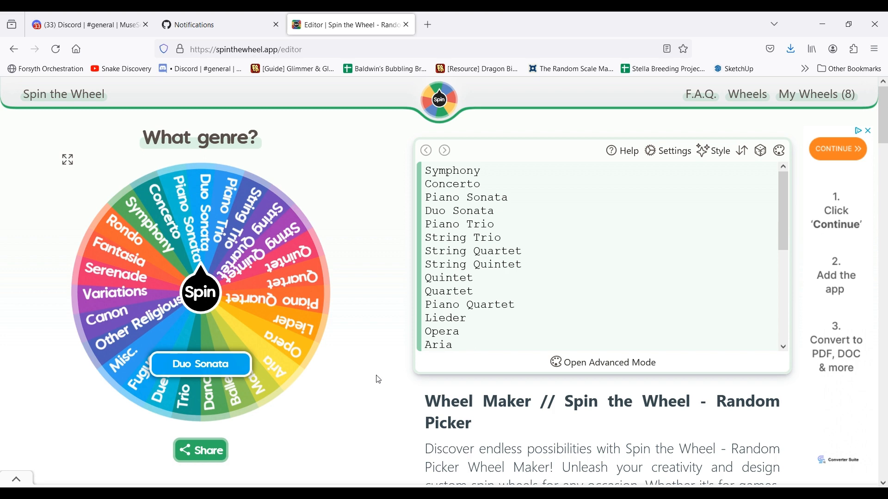
{"action": "mouse_move", "coordinate": [811, 93]}
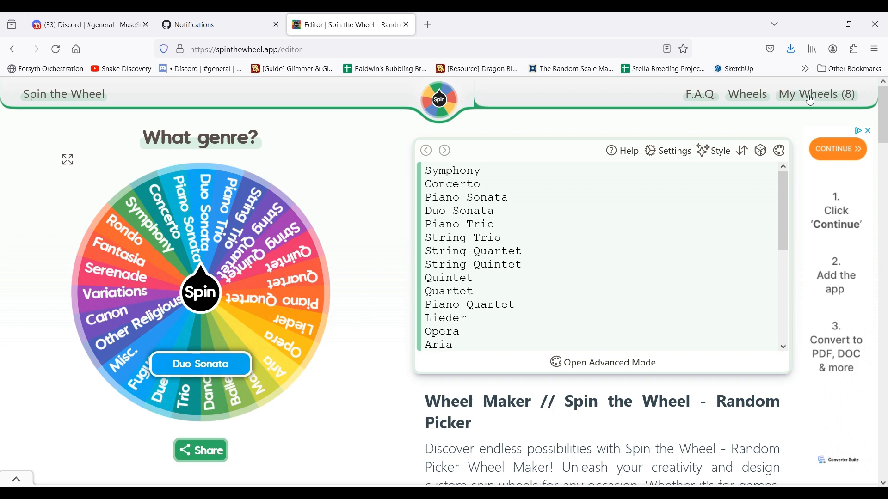
Load the saved 'Which Dance?' wheel from My Wheels
{"action": "left_click", "coordinate": [815, 94]}
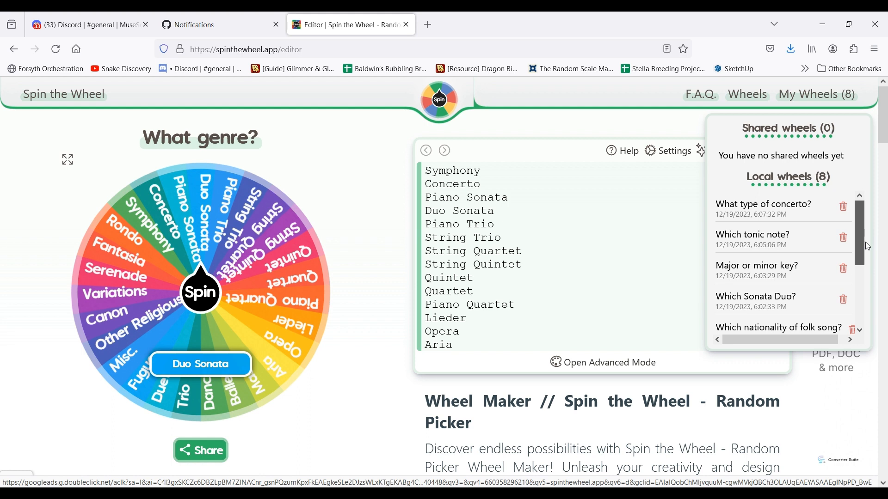
{"action": "scroll", "scroll_direction": "down", "scroll_amount": 3}
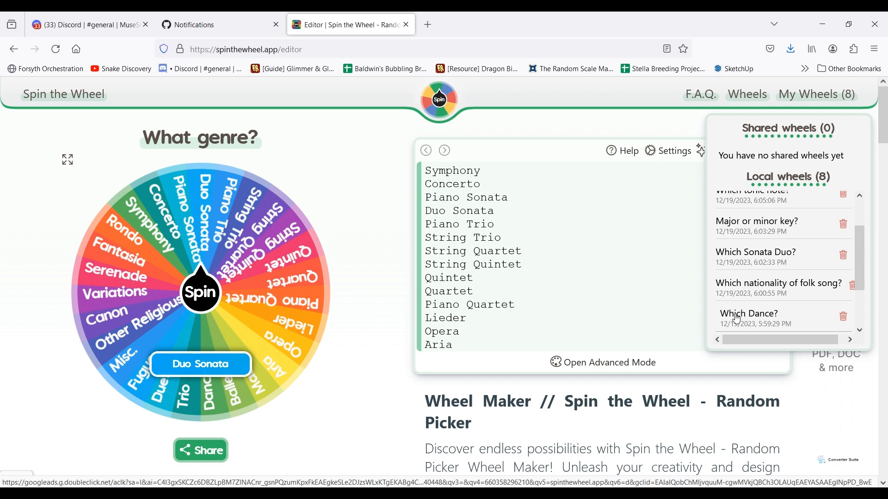
{"action": "left_click", "coordinate": [749, 314]}
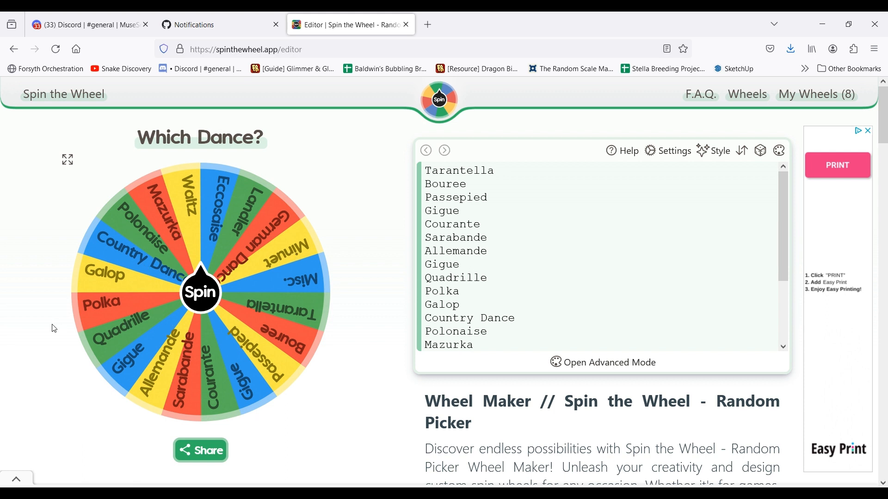
{"action": "mouse_move", "coordinate": [61, 349]}
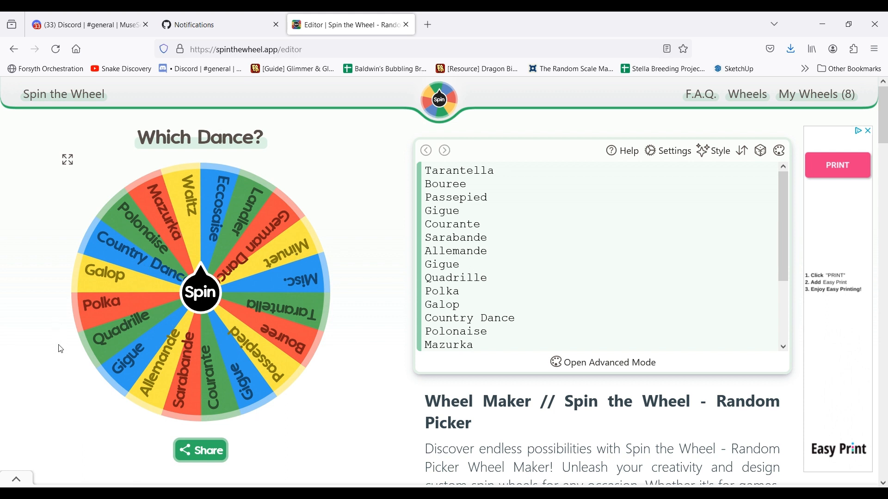
{"action": "mouse_move", "coordinate": [222, 347]}
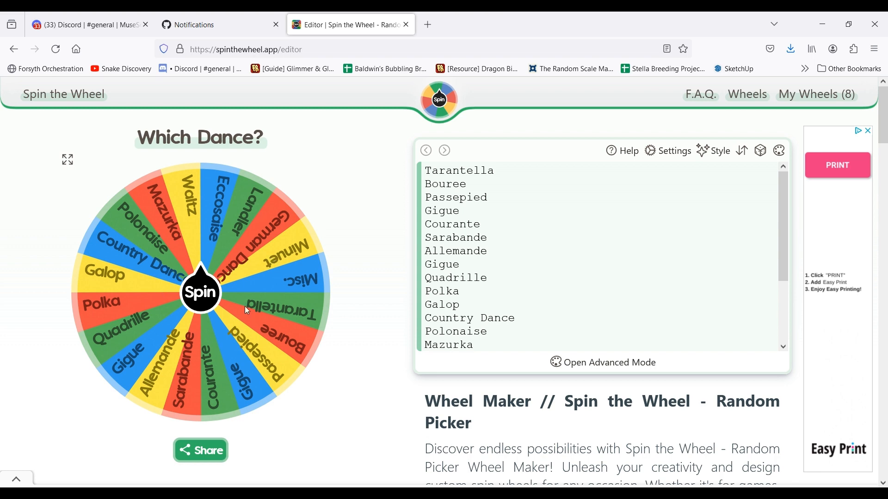
Spin the 'Which Dance?' wheel twice, landing on German Dance then Country Dance
{"action": "left_click", "coordinate": [200, 291]}
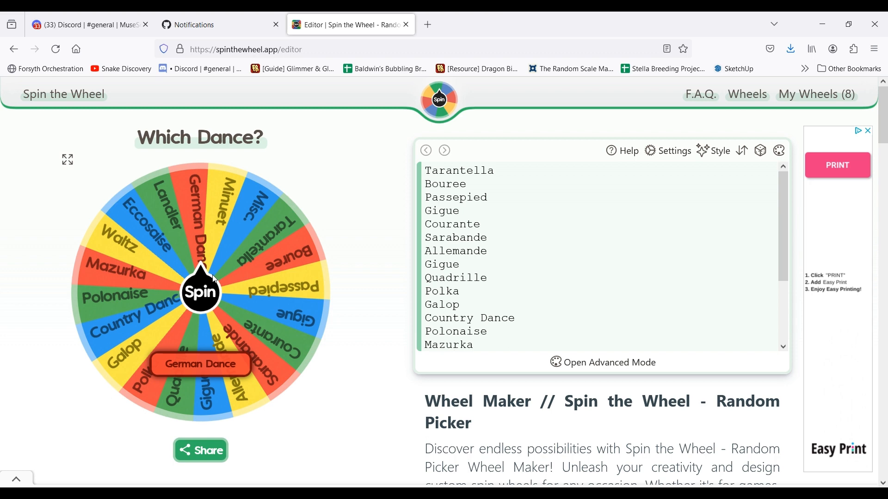
{"action": "left_click", "coordinate": [200, 291]}
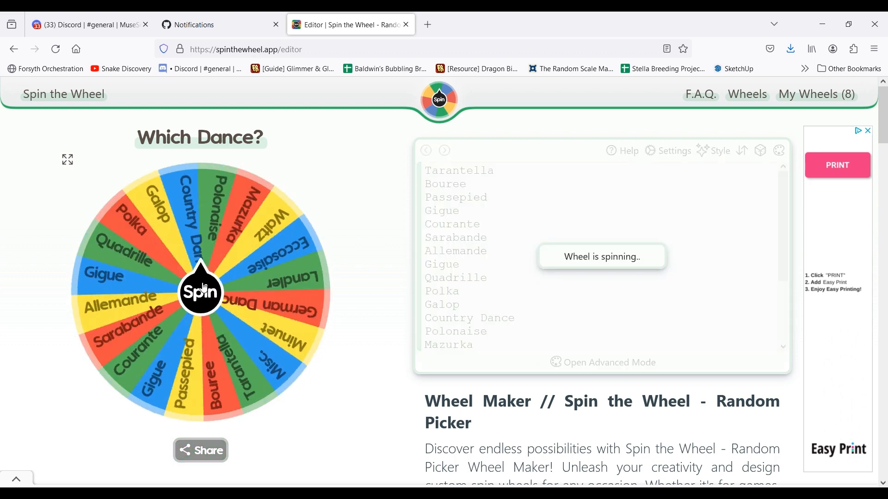
{"action": "left_click", "coordinate": [200, 290]}
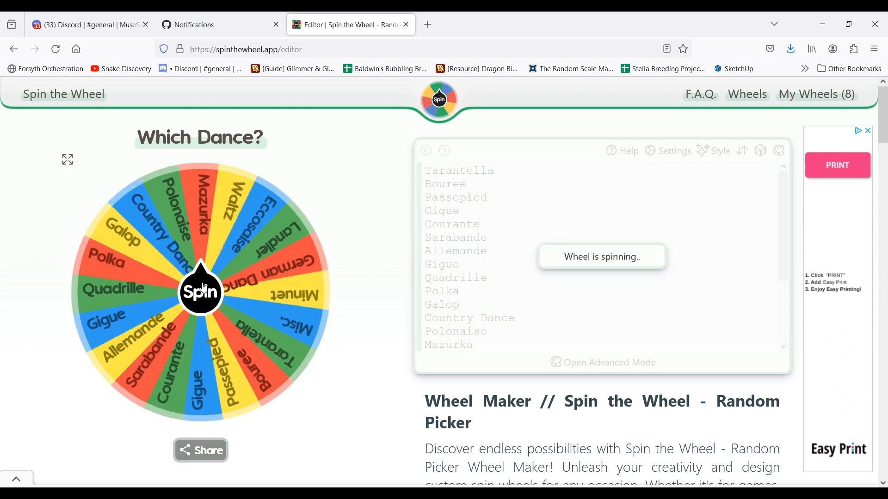
{"action": "left_click", "coordinate": [200, 291]}
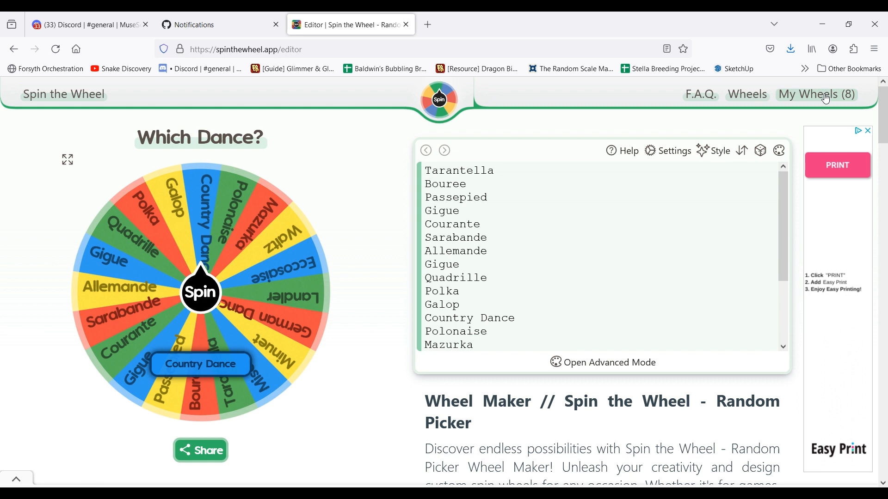
{"action": "left_click", "coordinate": [816, 94]}
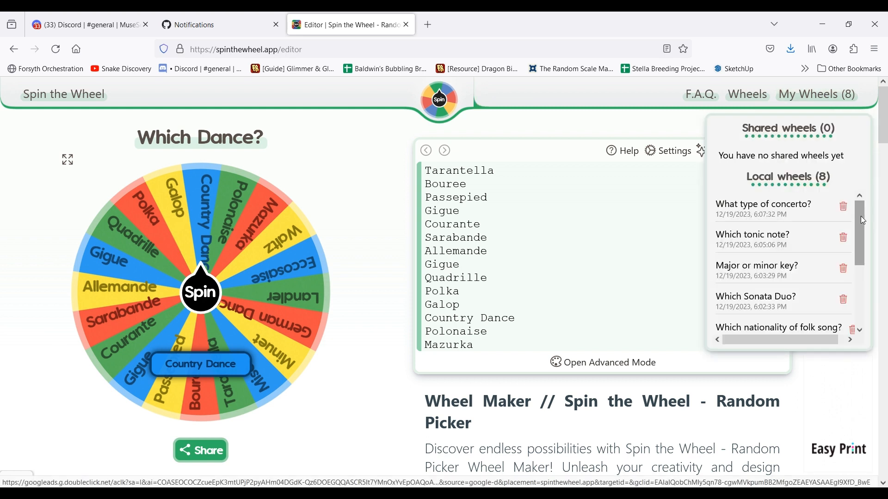
Spin the 'Which nationality of folk song?' wheel twice, landing on Hungarian then Irish
{"action": "scroll", "scroll_direction": "down", "scroll_amount": 3}
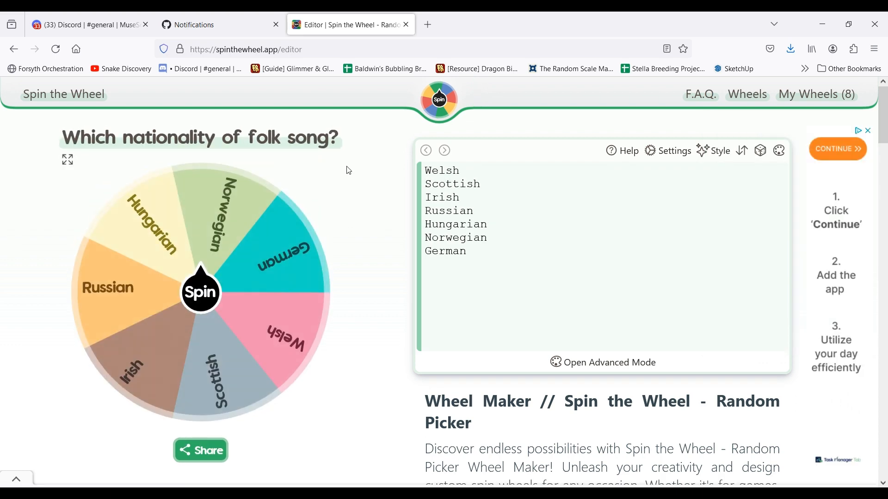
{"action": "mouse_move", "coordinate": [295, 426]}
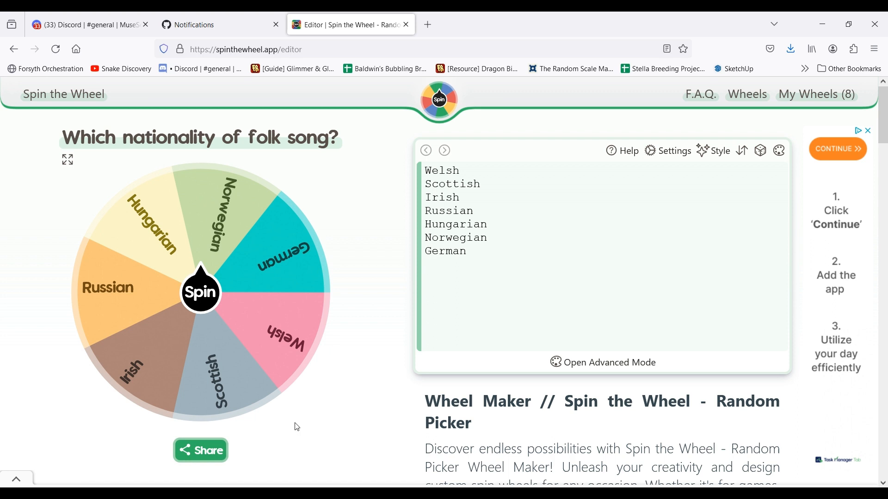
{"action": "mouse_move", "coordinate": [70, 375]}
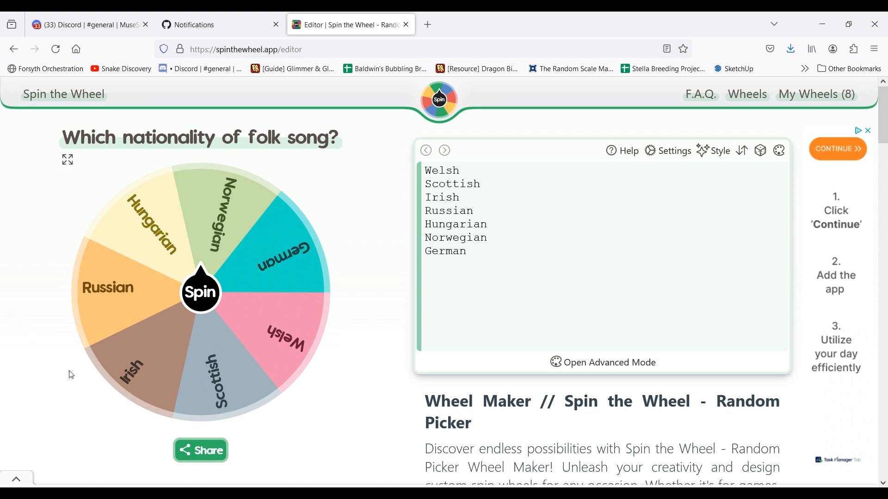
{"action": "mouse_move", "coordinate": [233, 156]}
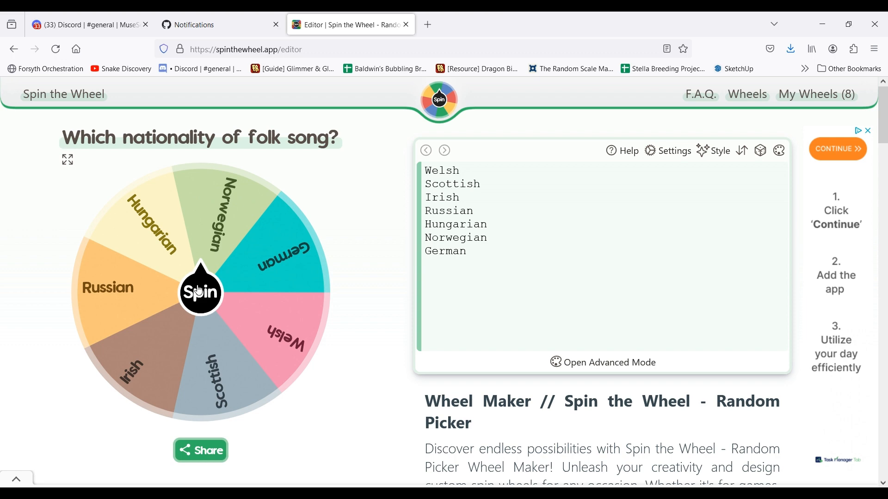
{"action": "left_click", "coordinate": [200, 290]}
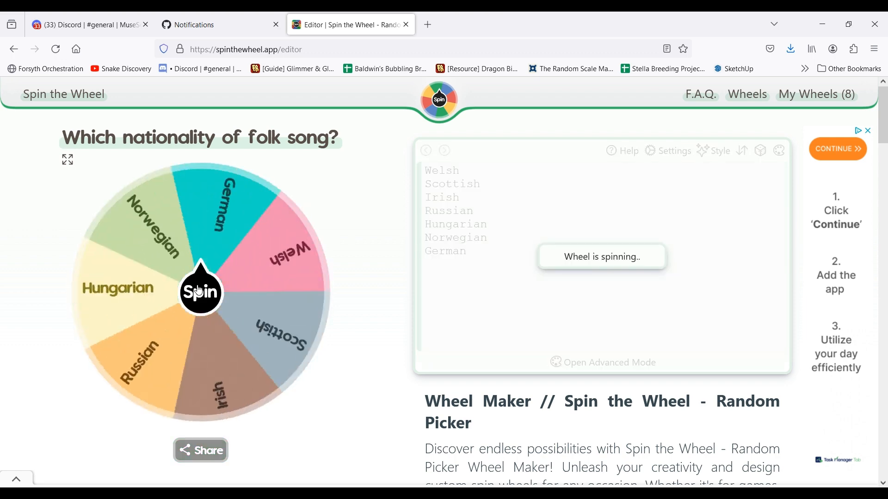
{"action": "left_click", "coordinate": [200, 291]}
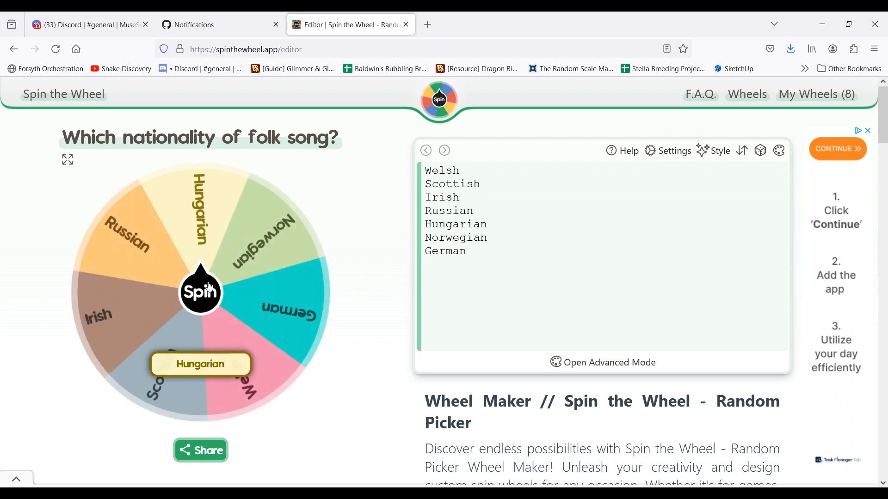
{"action": "left_click", "coordinate": [200, 291]}
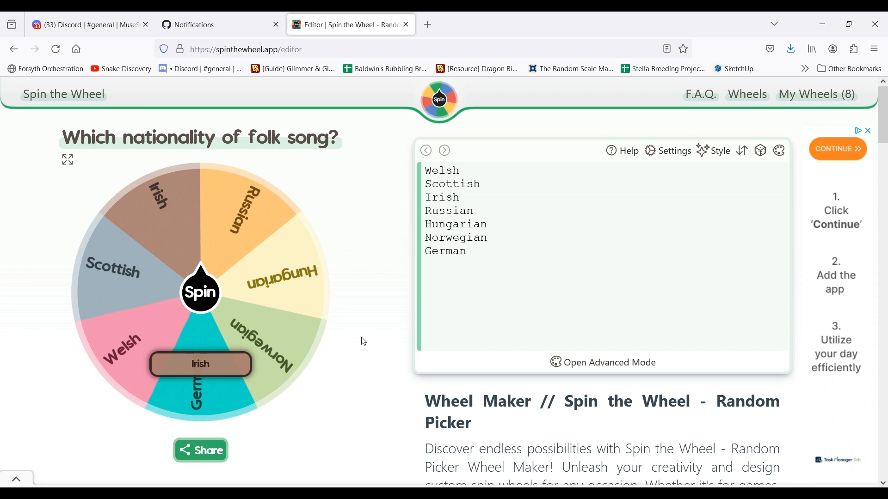
{"action": "mouse_move", "coordinate": [825, 104]}
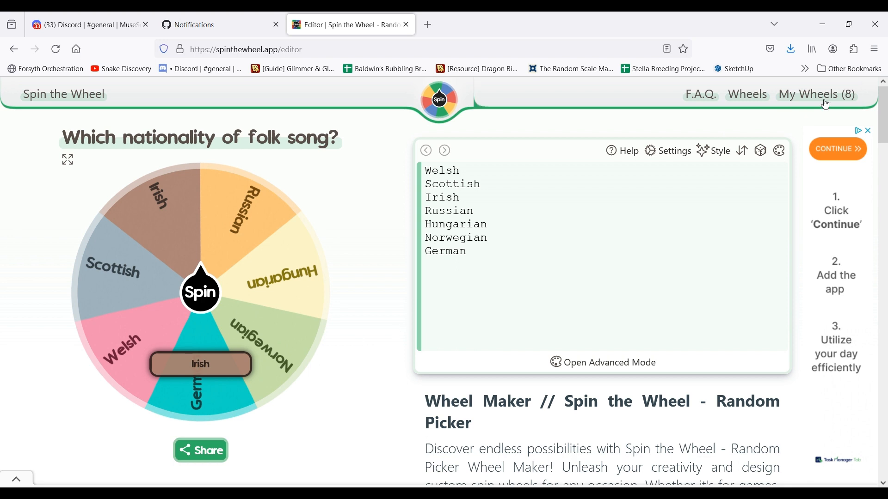
Load the 'Which Sonata Duo?' wheel and spin it, landing on Cello + Piano
{"action": "left_click", "coordinate": [816, 94]}
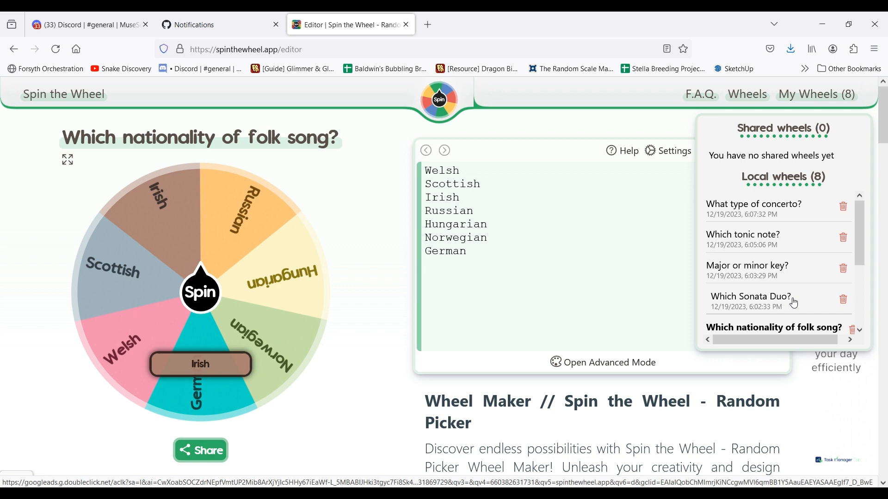
{"action": "left_click", "coordinate": [750, 296]}
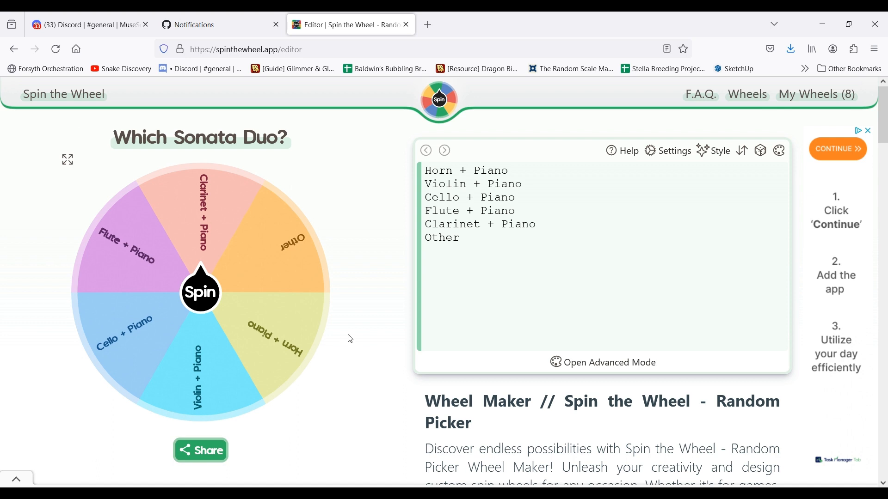
{"action": "mouse_move", "coordinate": [62, 336]}
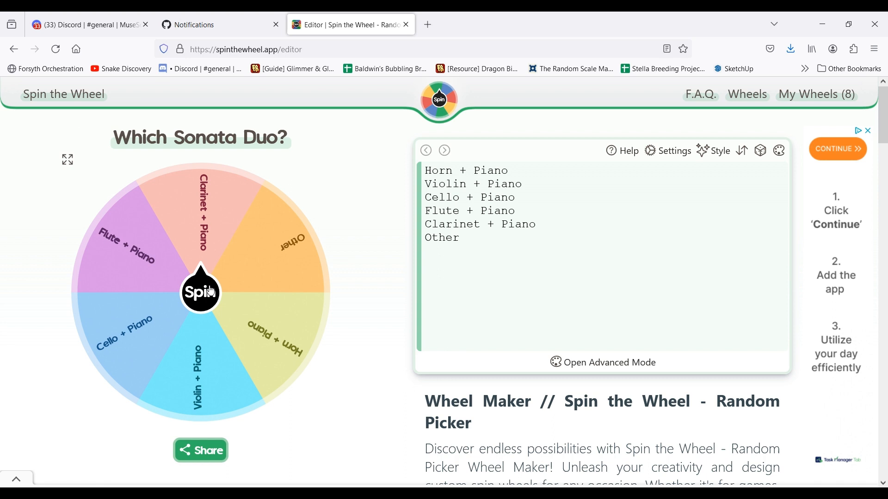
{"action": "left_click", "coordinate": [200, 290]}
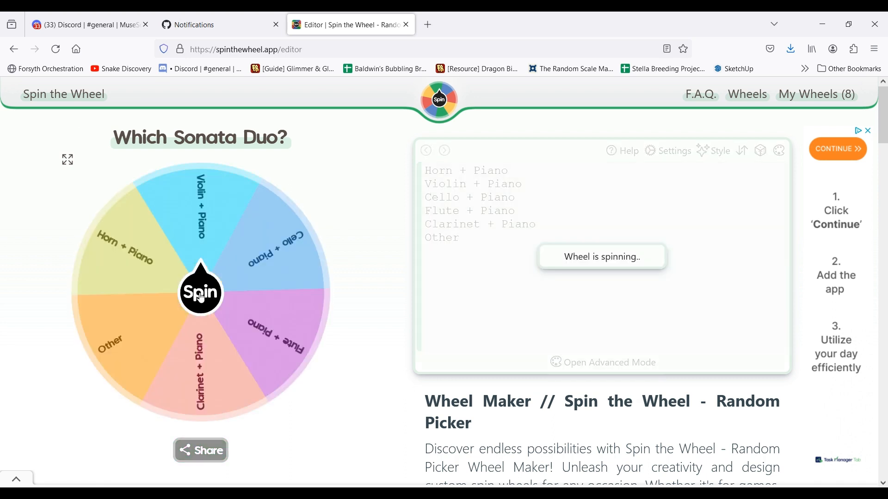
{"action": "left_click", "coordinate": [200, 292]}
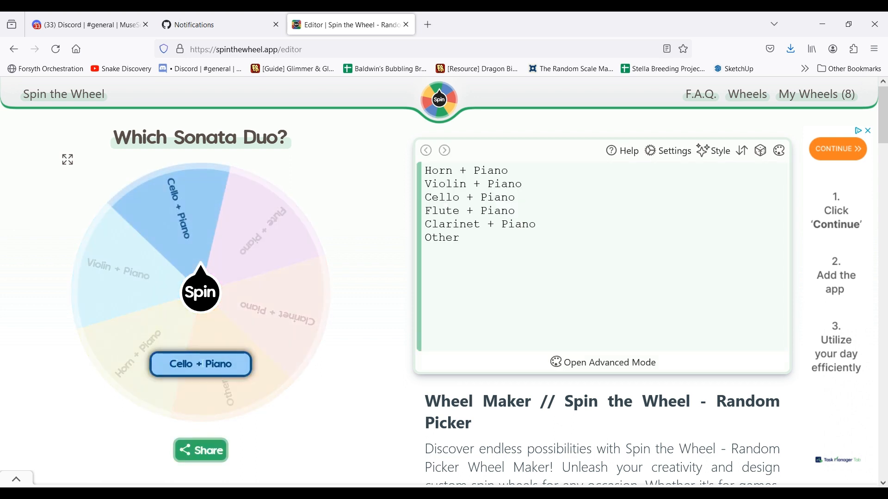
{"action": "left_click", "coordinate": [199, 290]}
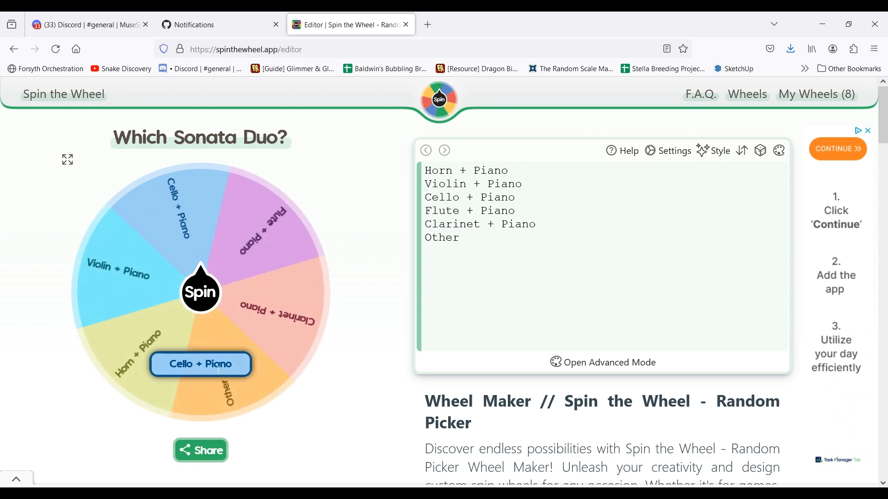
{"action": "mouse_move", "coordinate": [759, 149]}
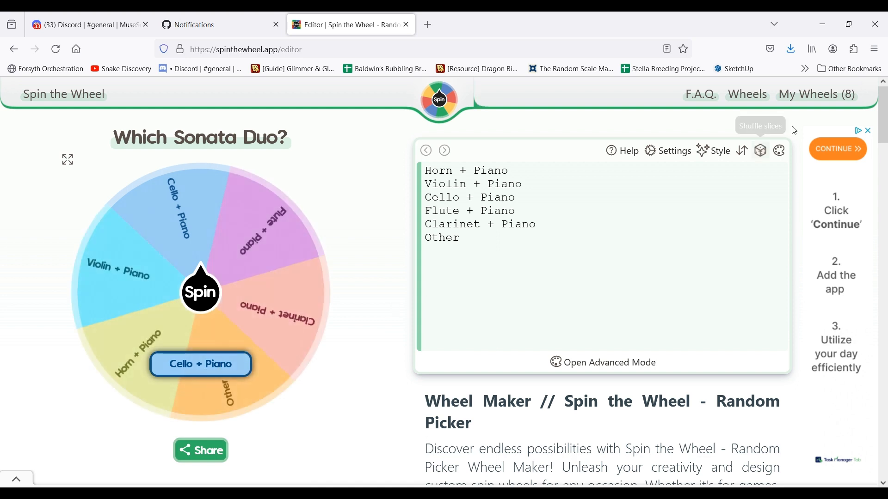
Load the 'What type of concerto?' wheel and spin it, landing on Piano
{"action": "left_click", "coordinate": [815, 94]}
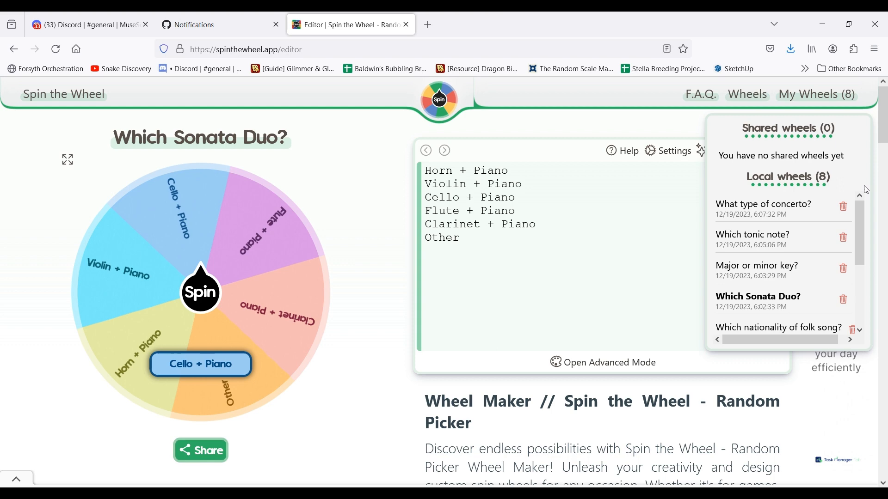
{"action": "left_click", "coordinate": [764, 205]}
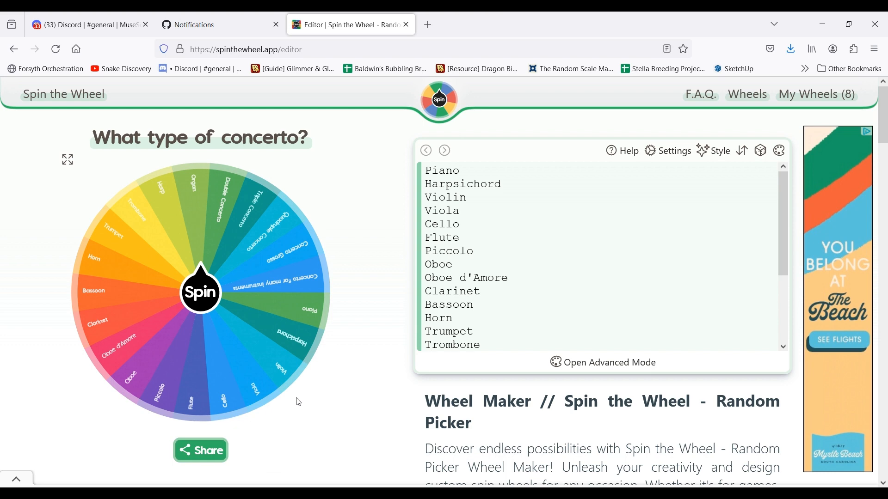
{"action": "mouse_move", "coordinate": [72, 232]}
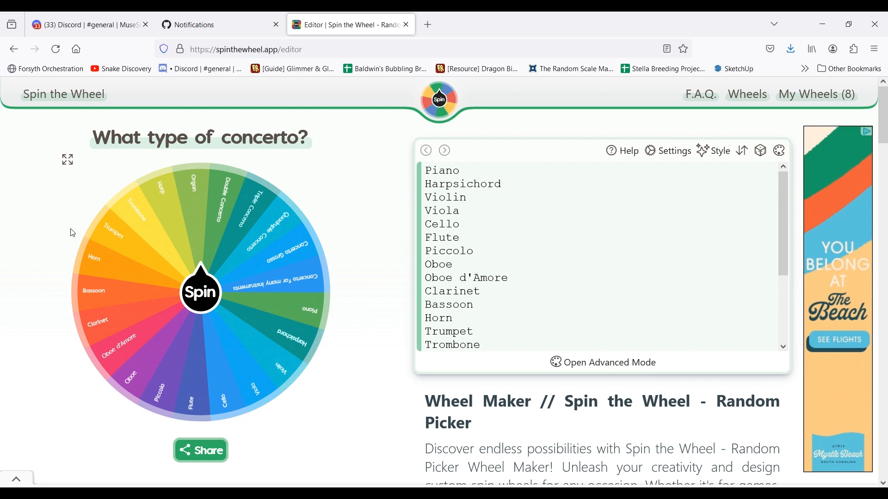
{"action": "left_click", "coordinate": [200, 290]}
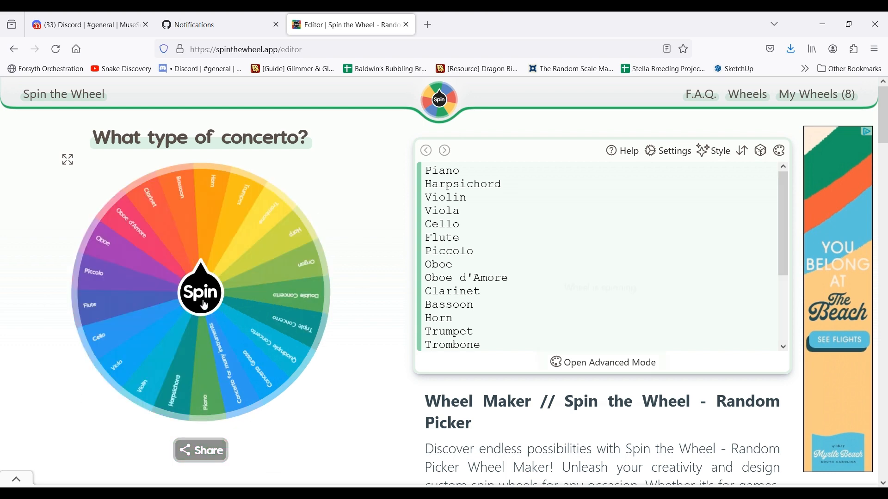
{"action": "left_click", "coordinate": [200, 291]}
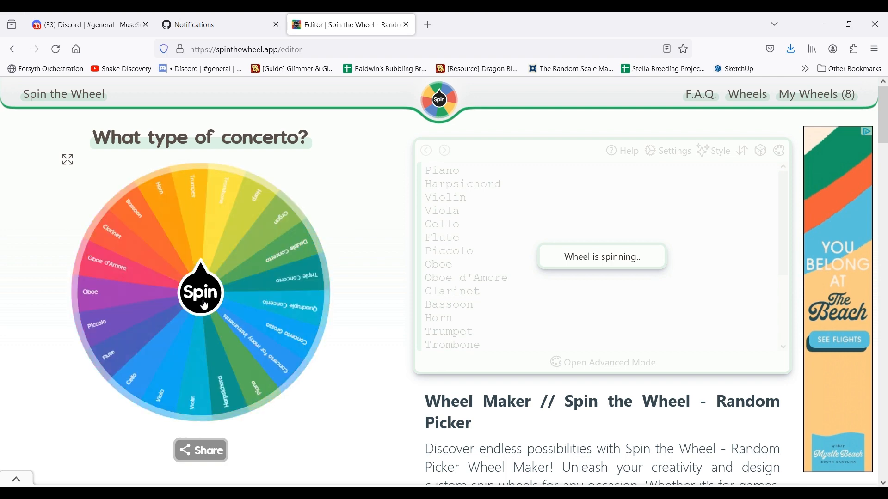
{"action": "left_click", "coordinate": [199, 290]}
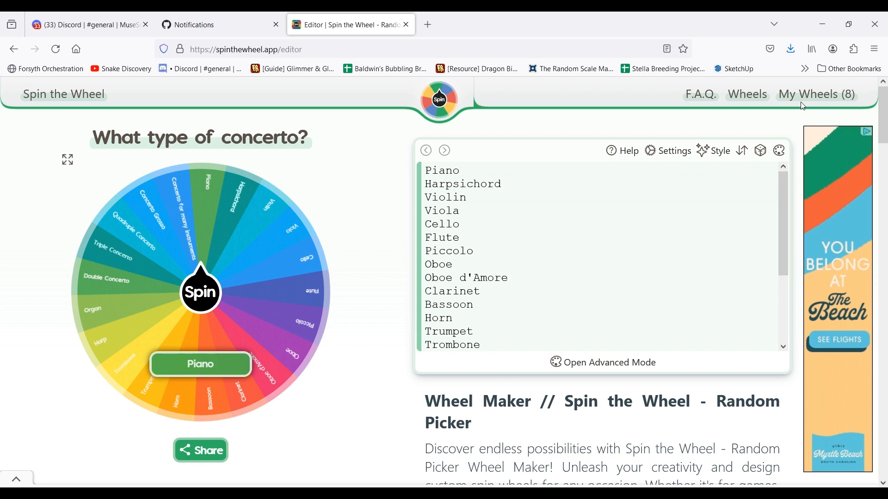
{"action": "left_click", "coordinate": [816, 94]}
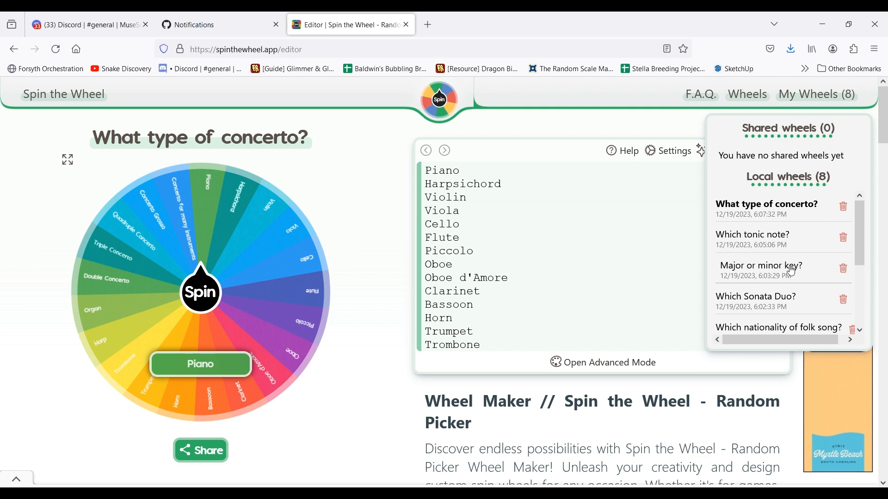
Load the 'Major or minor key?' wheel and spin it, landing on Major
{"action": "left_click", "coordinate": [759, 266]}
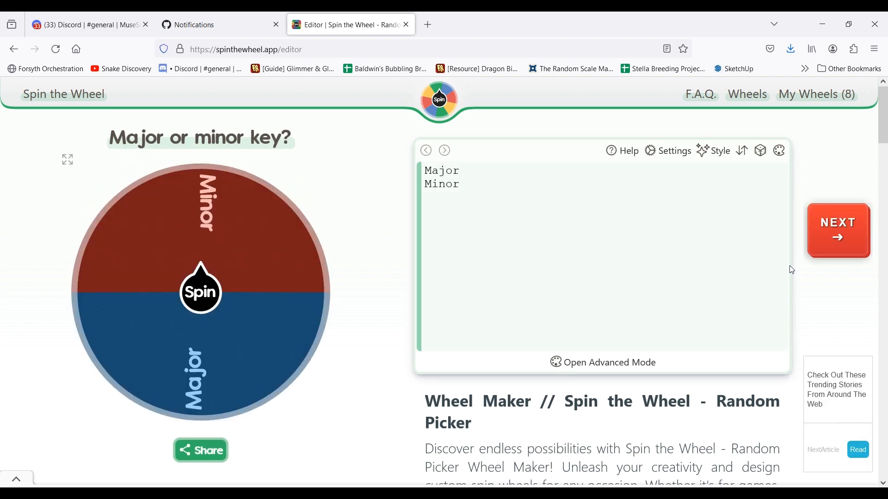
{"action": "mouse_move", "coordinate": [140, 287]}
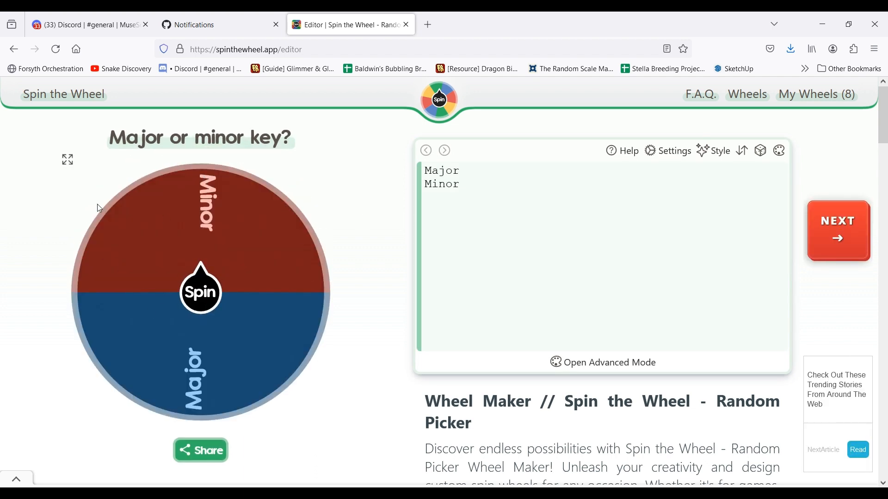
{"action": "left_click", "coordinate": [200, 290]}
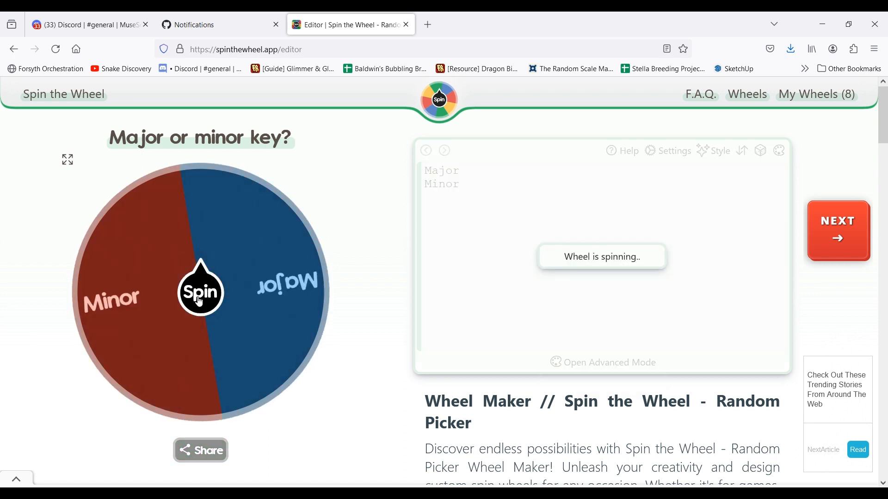
{"action": "left_click", "coordinate": [200, 290]}
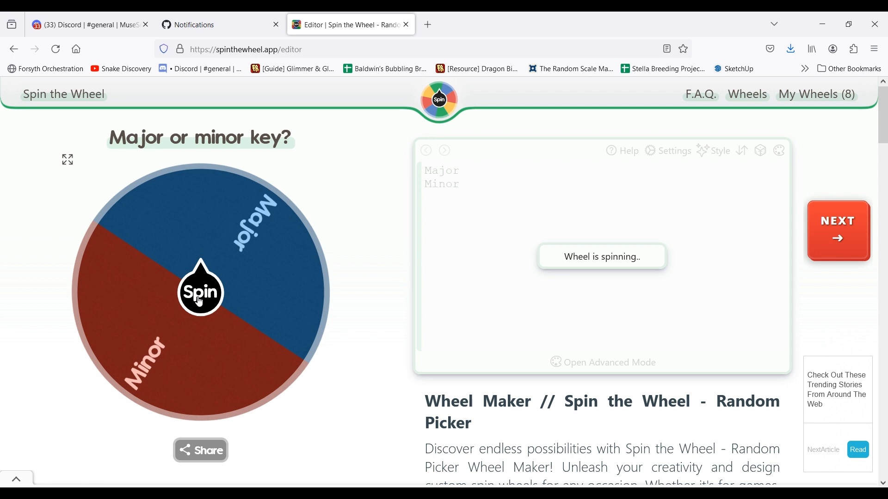
{"action": "left_click", "coordinate": [199, 291]}
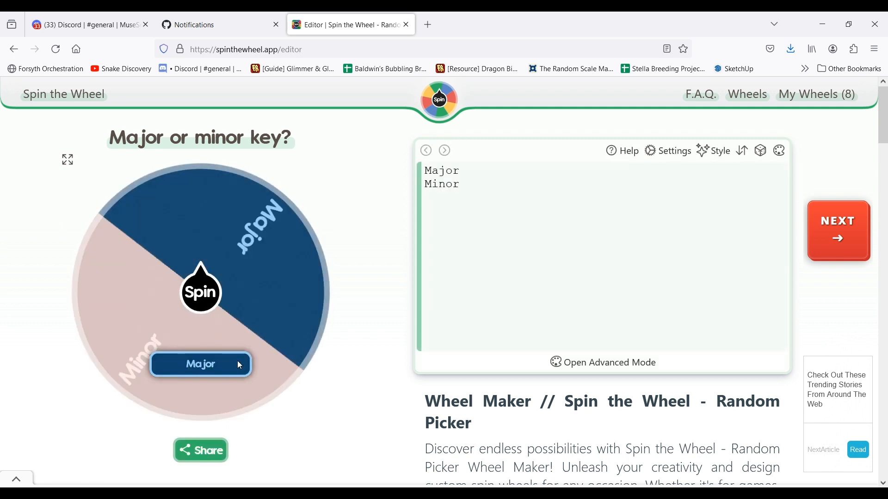
{"action": "left_click", "coordinate": [815, 94]}
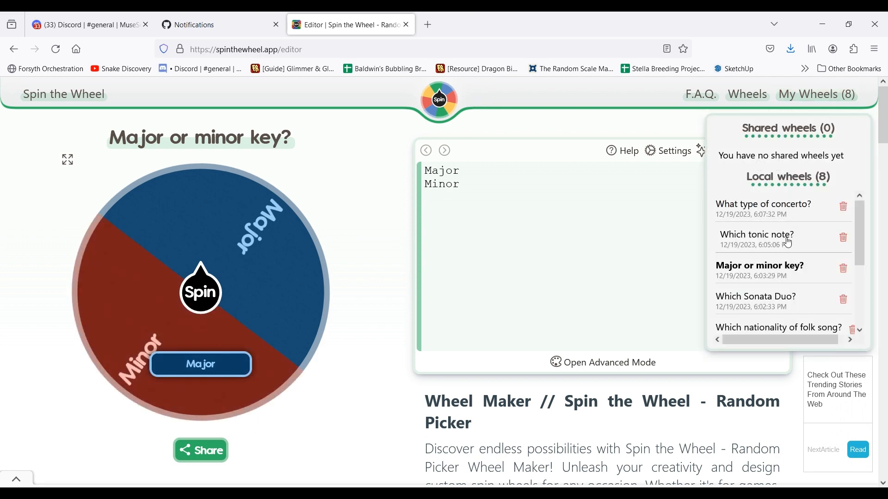
Load the 'Which tonic note?' wheel and spin it, landing on D
{"action": "left_click", "coordinate": [756, 235]}
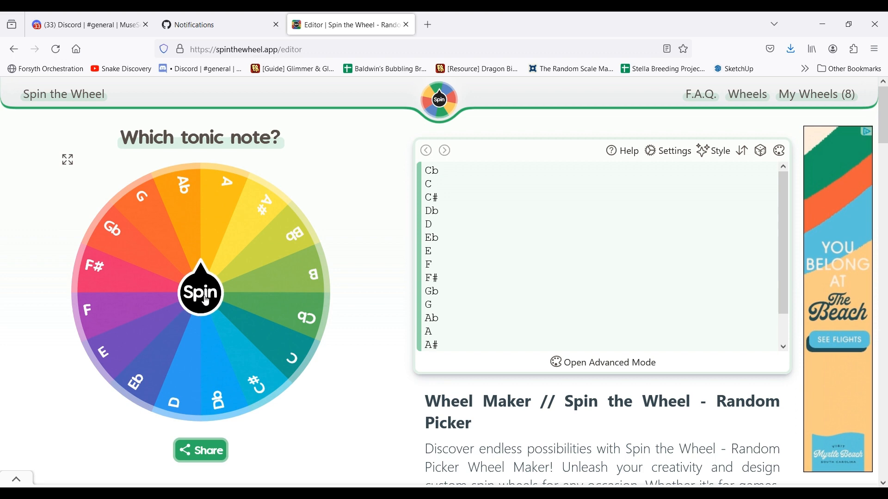
{"action": "left_click", "coordinate": [199, 292]}
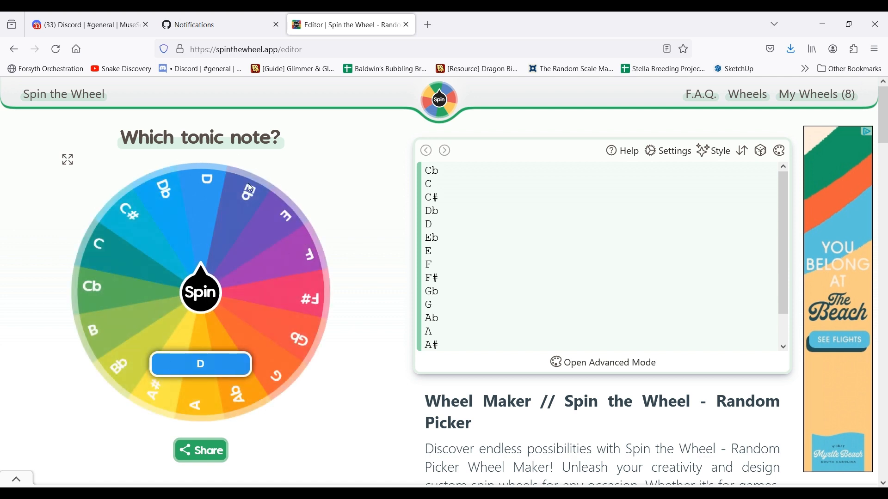
{"action": "mouse_move", "coordinate": [221, 174]}
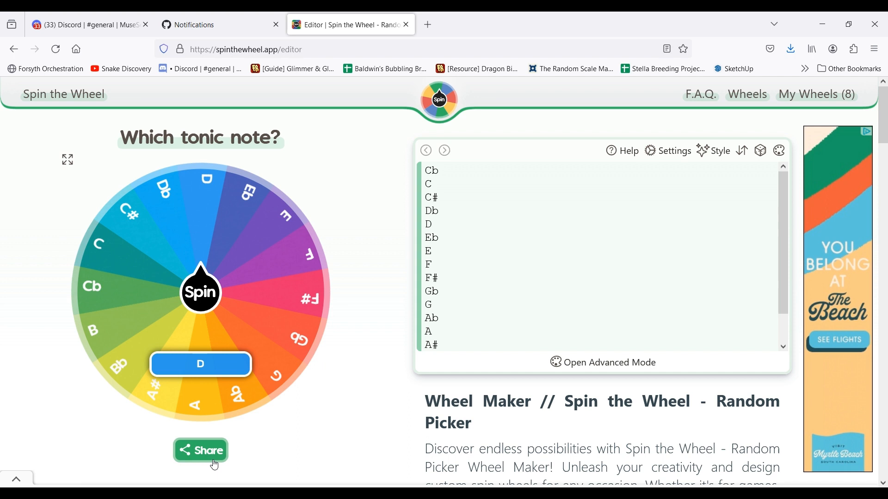
{"action": "mouse_move", "coordinate": [393, 450]}
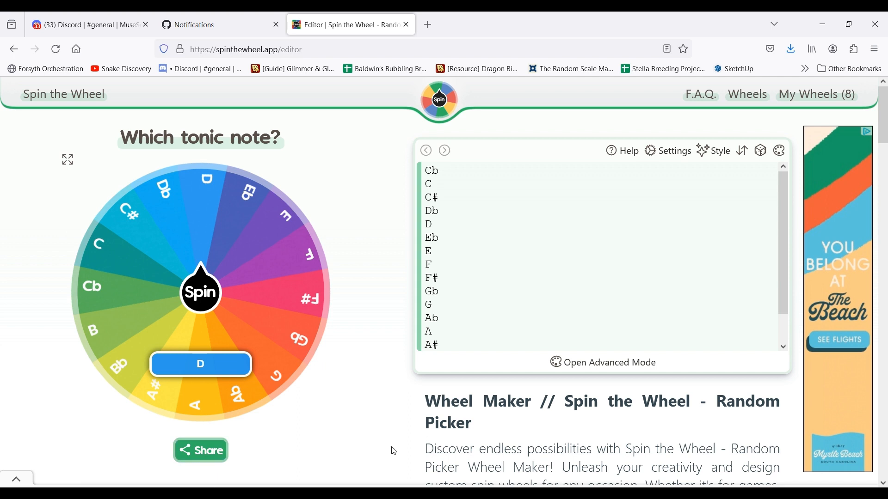